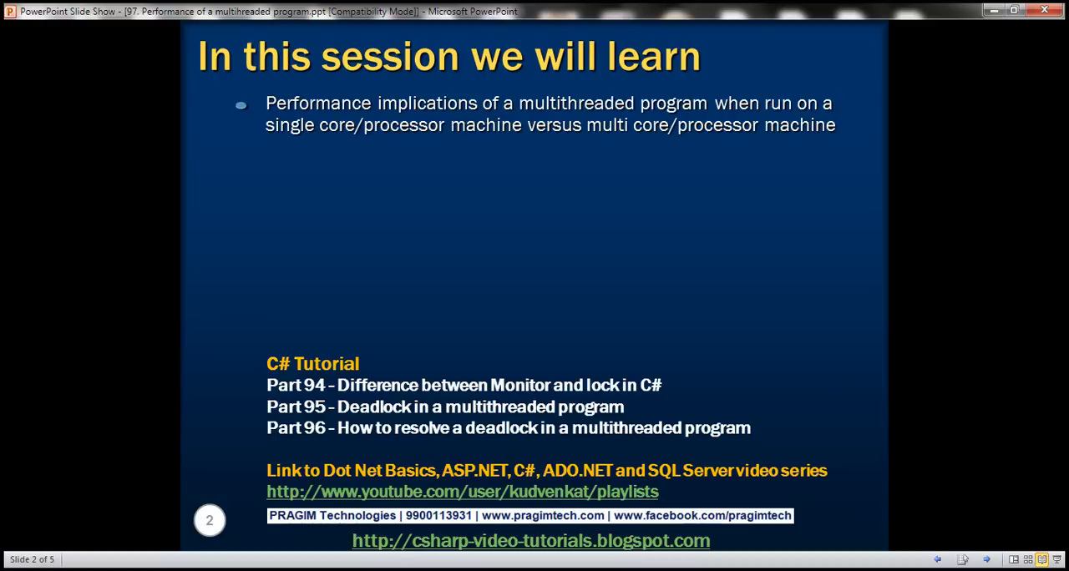
Step: Advance the slideshow to the Performance Implications slide about counting processors
click(535, 292)
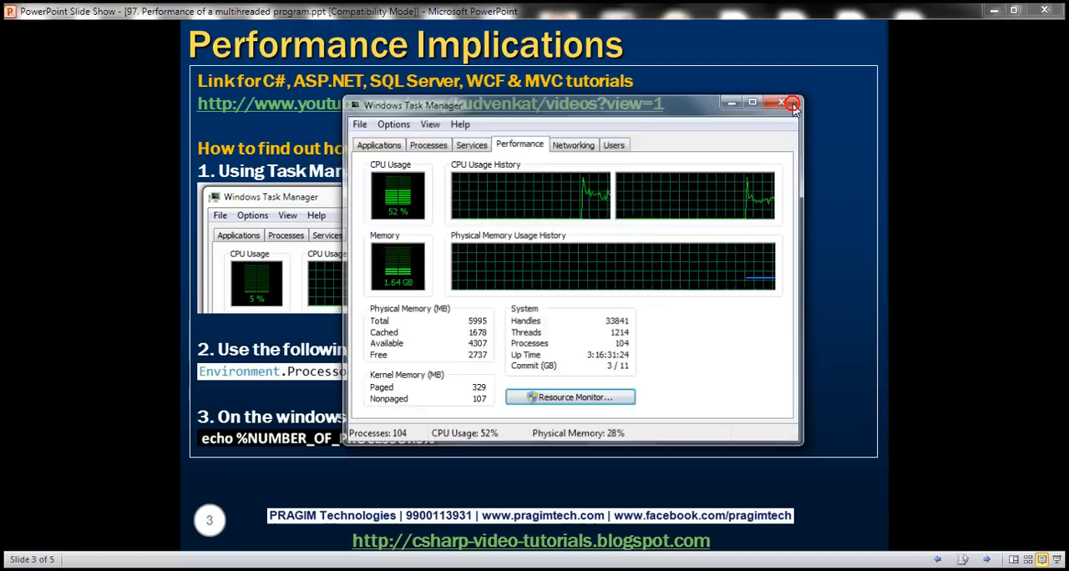
Step: Begin Main with Console.WriteLine("Processor Count = " + to print the processor count
click(782, 101)
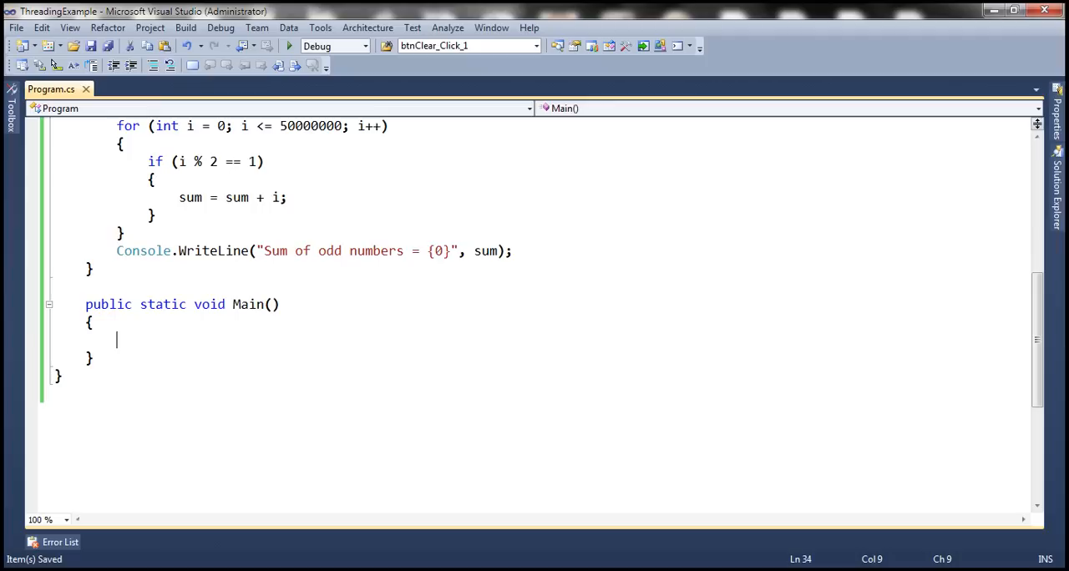
text(Console.WriteLine()
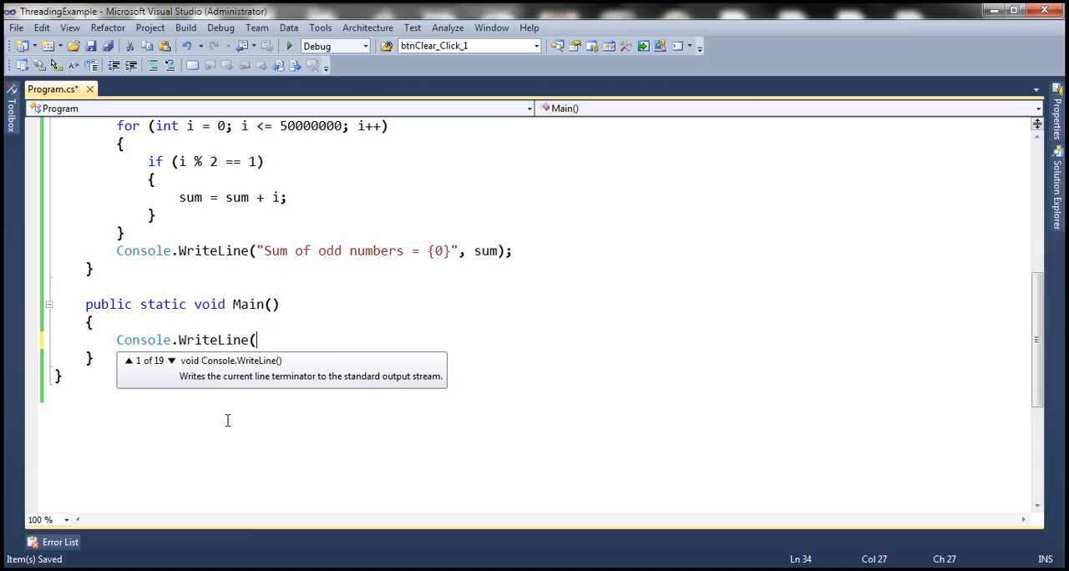
text("Processor Count = " +)
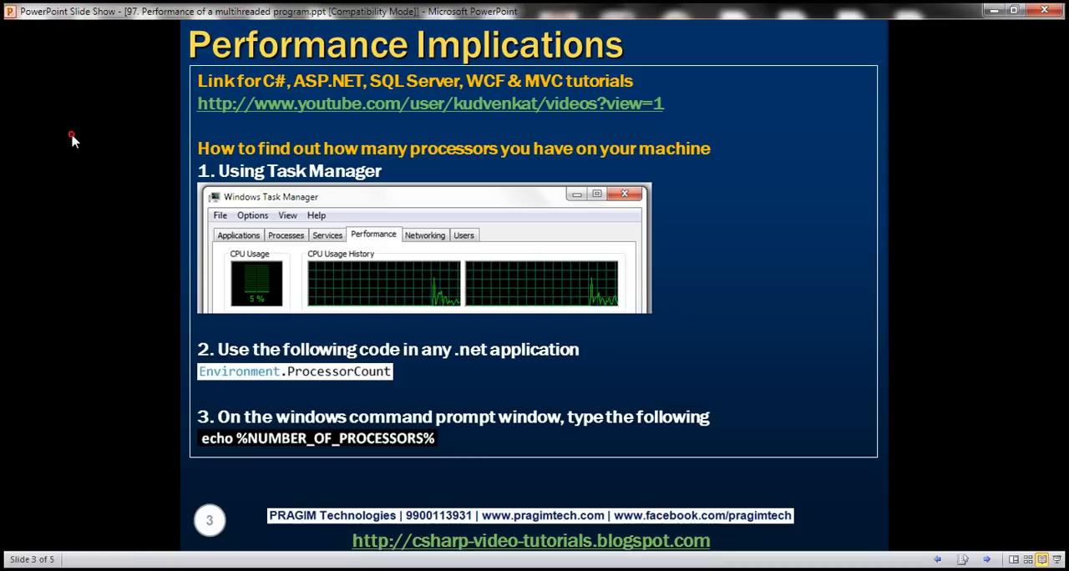
mouse_move(307, 284)
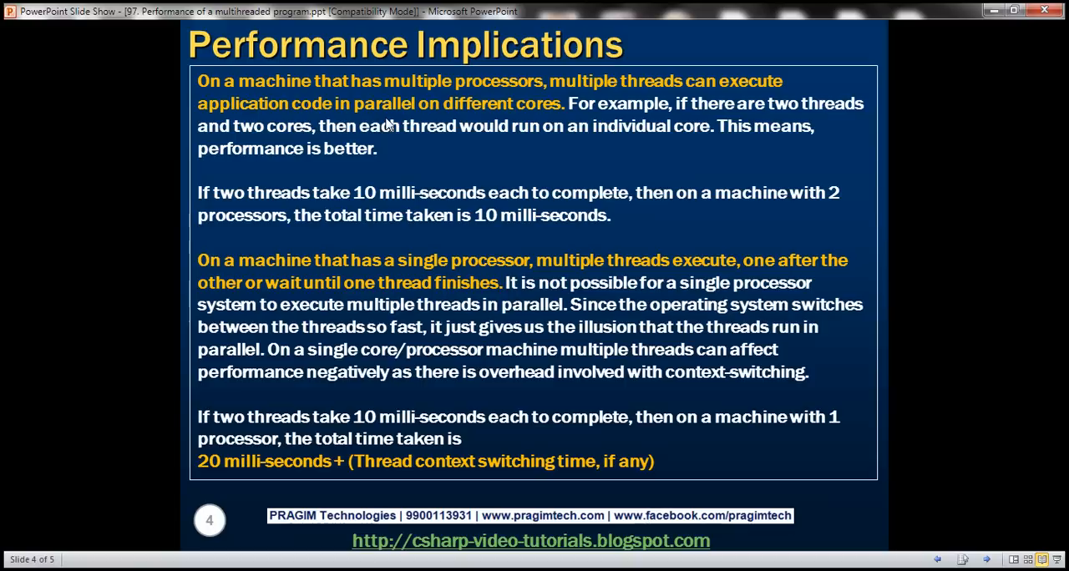
mouse_move(297, 131)
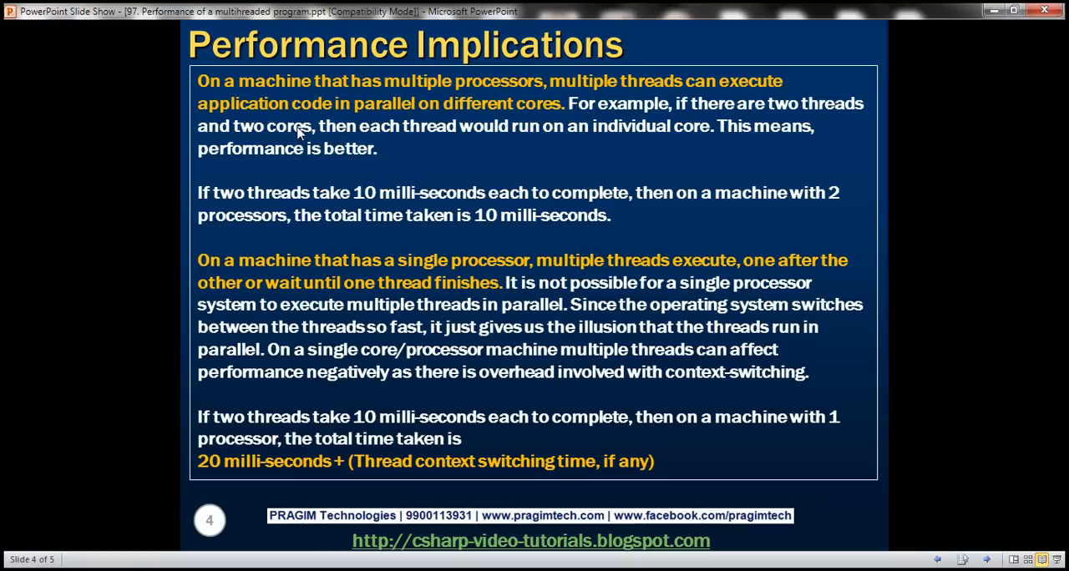
mouse_move(360, 216)
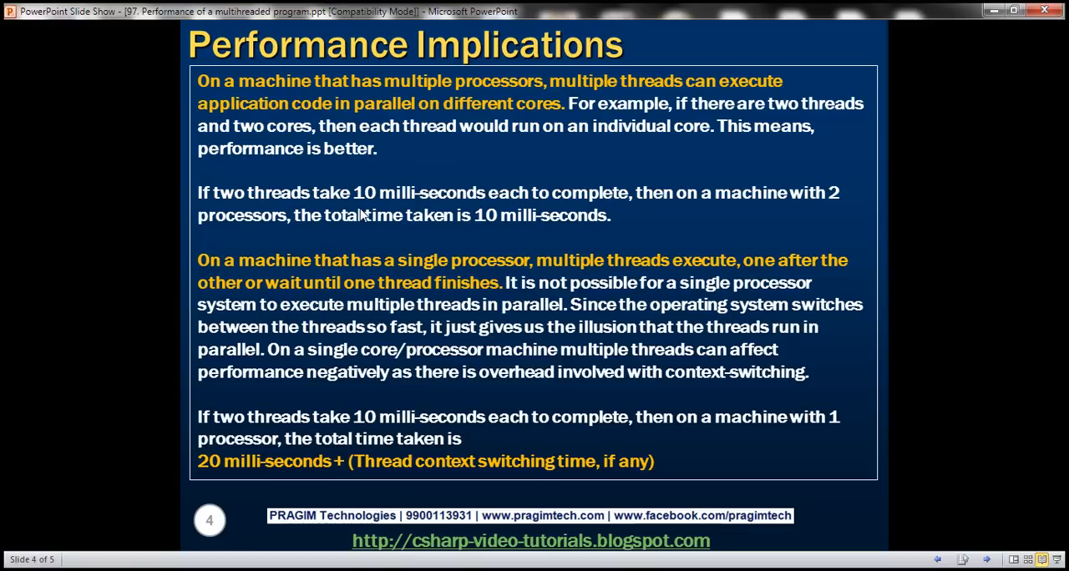
mouse_move(511, 241)
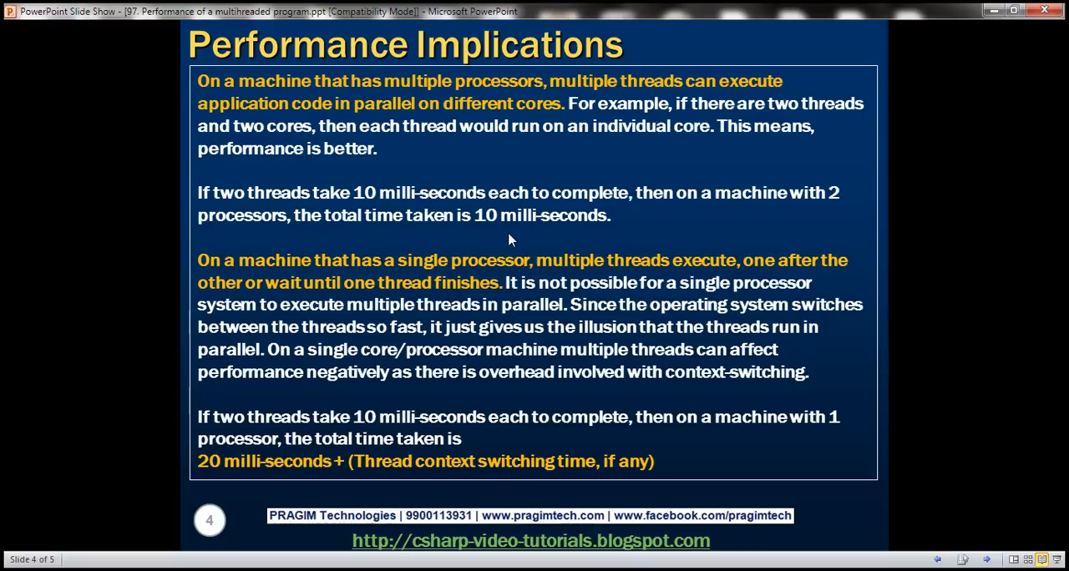
mouse_move(520, 288)
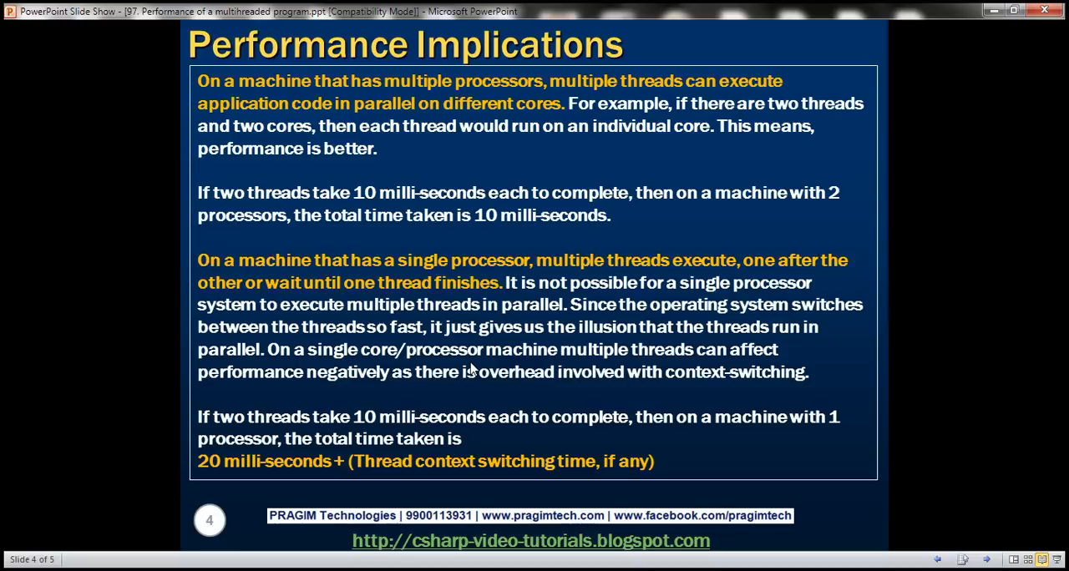
mouse_move(488, 387)
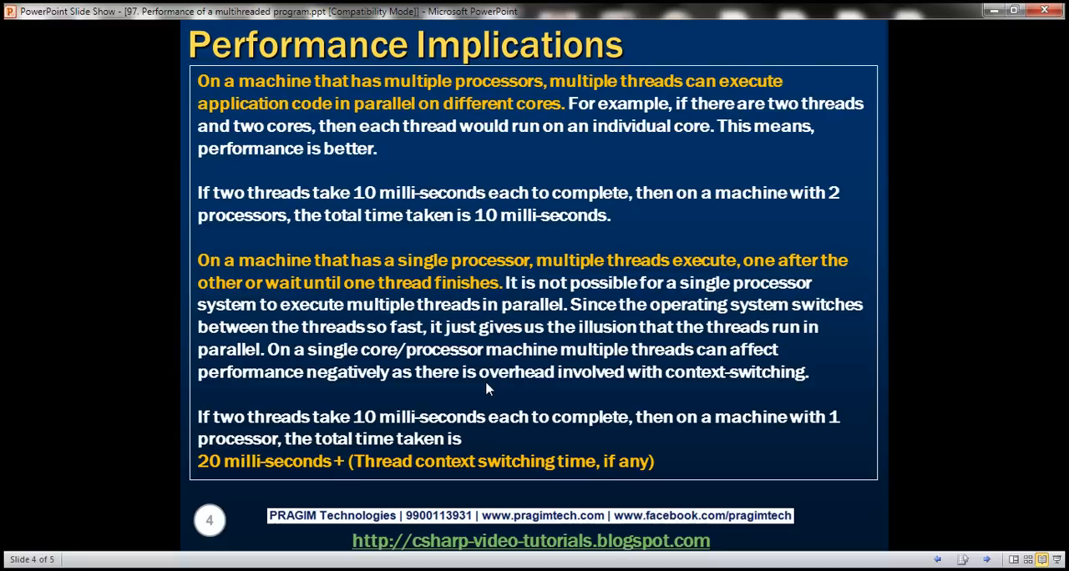
mouse_move(292, 438)
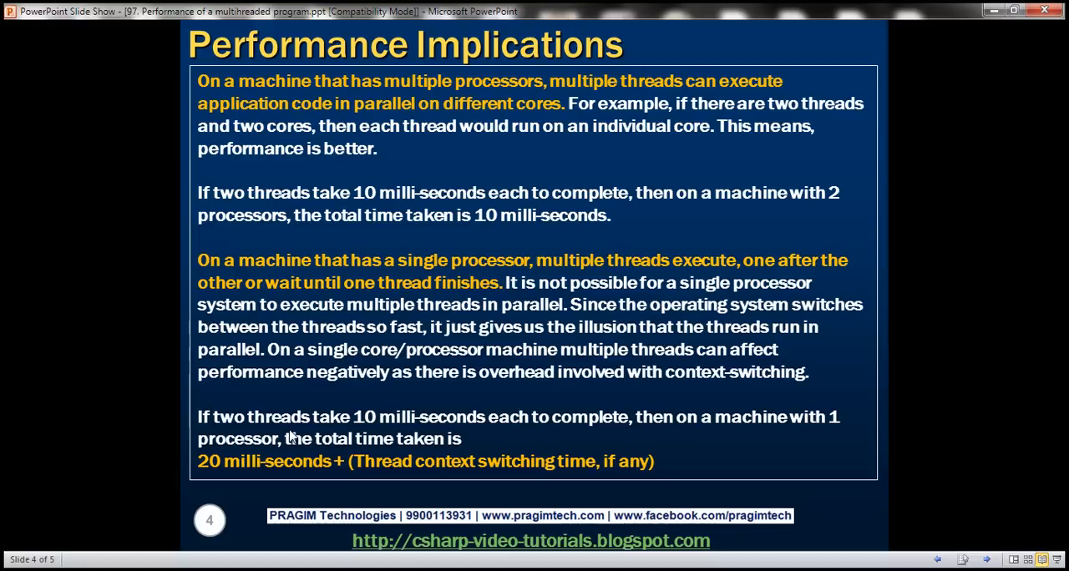
mouse_move(444, 450)
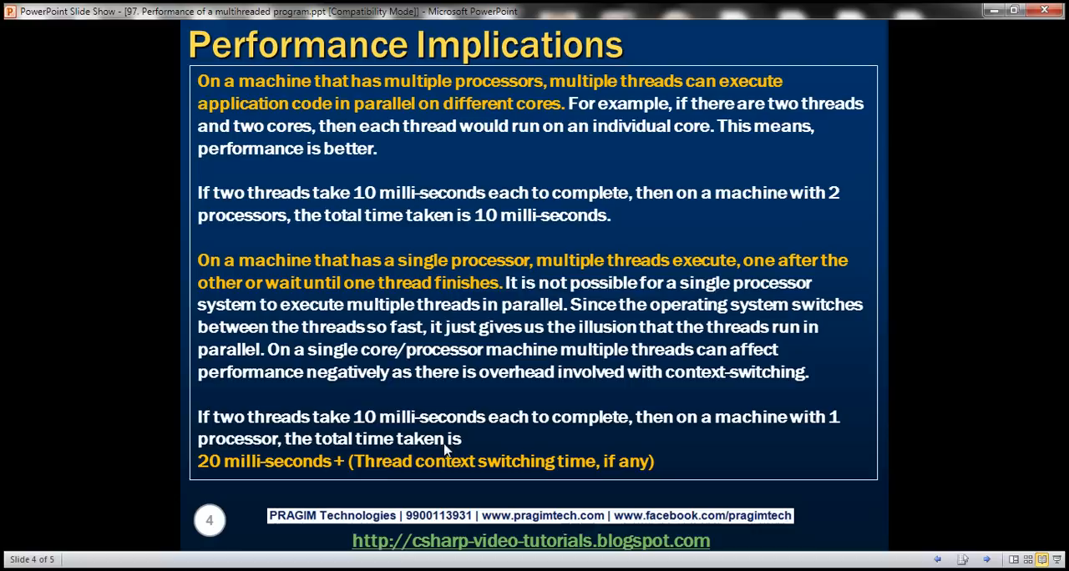
mouse_move(269, 471)
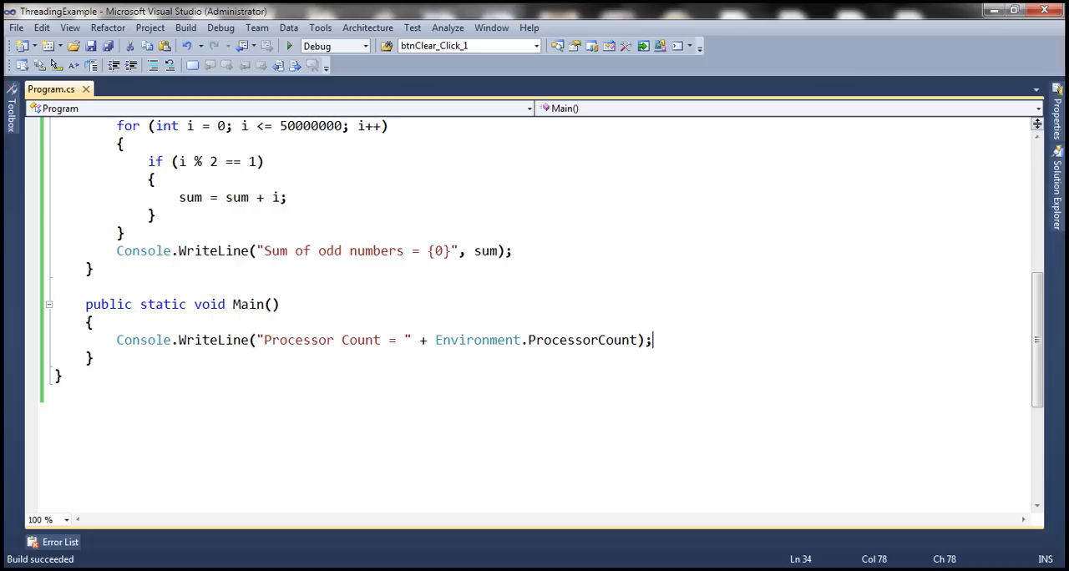
mouse_move(1006, 338)
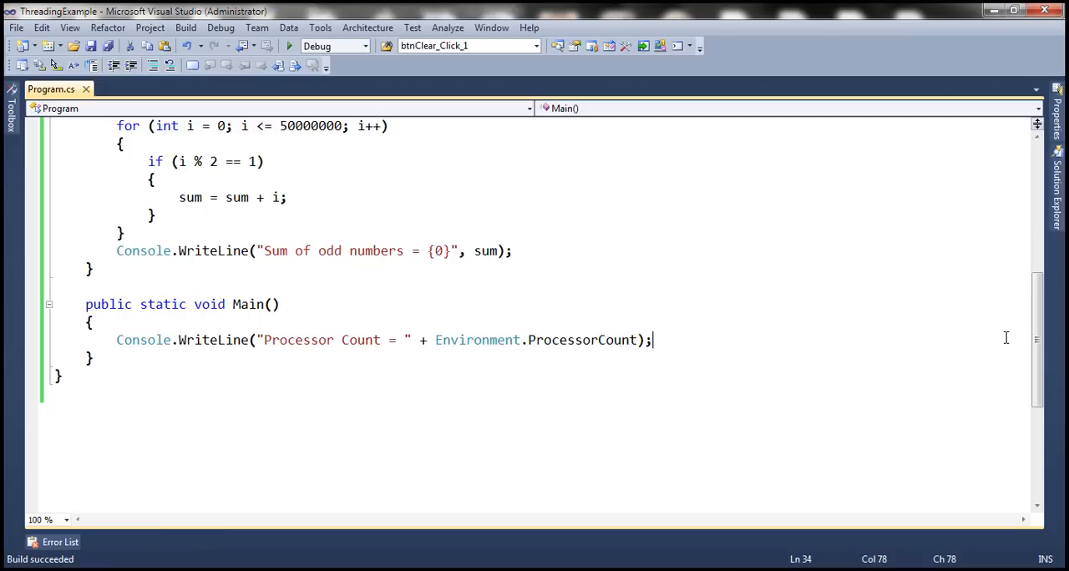
Step: Scroll through Program.cs to review the EvenNumbersSum and OddNumbersSum loops up to 50000000
scroll(up, 3)
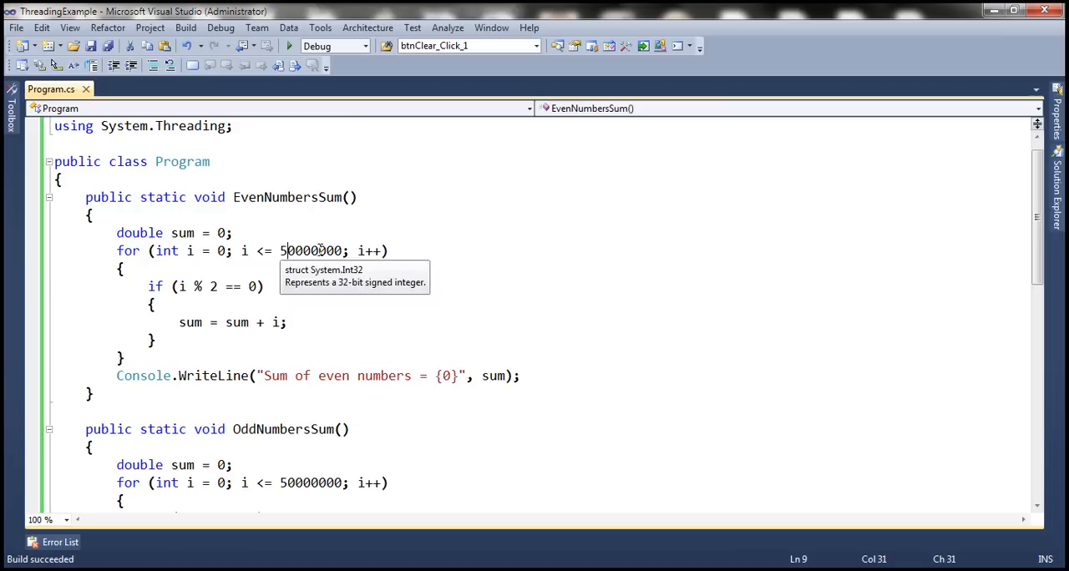
mouse_move(256, 327)
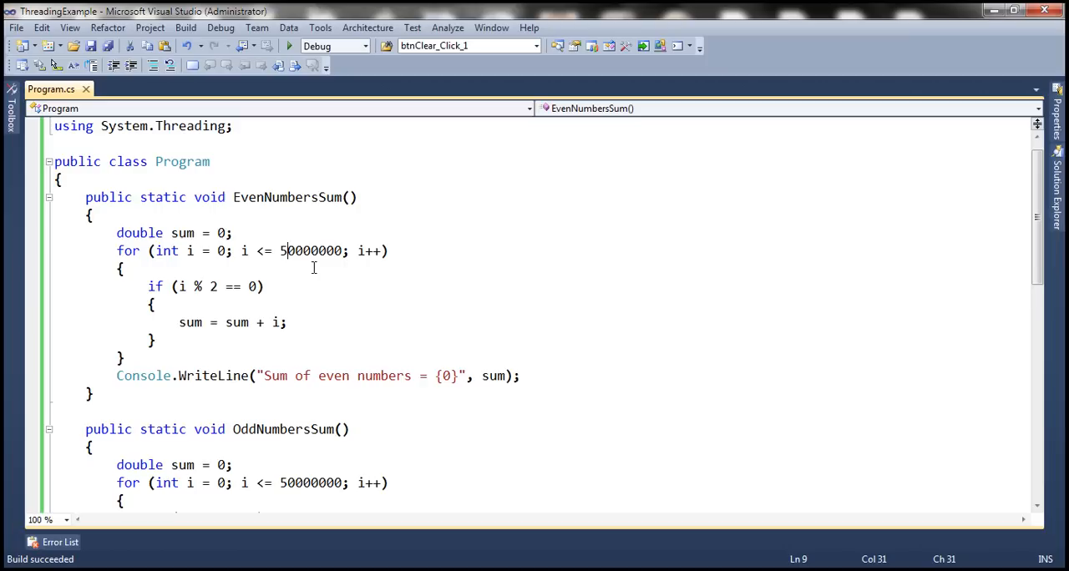
scroll(down, 3)
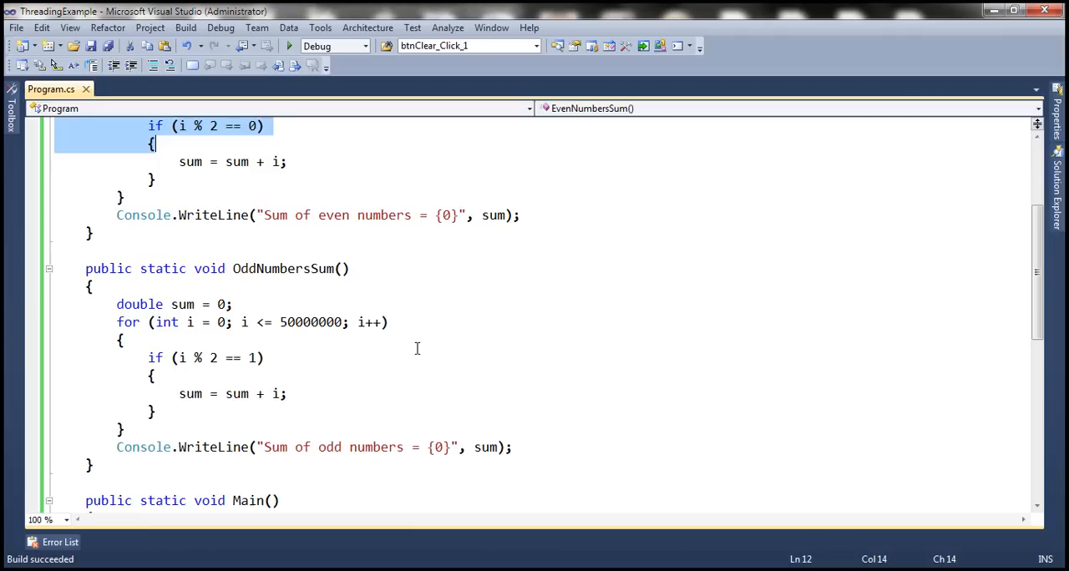
scroll(down, 3)
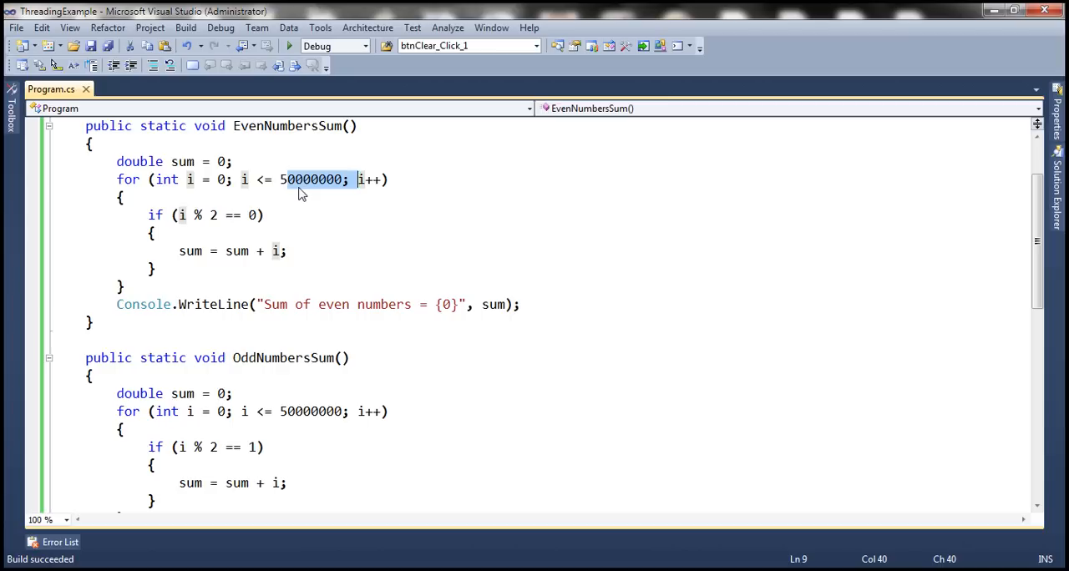
scroll(down, 3)
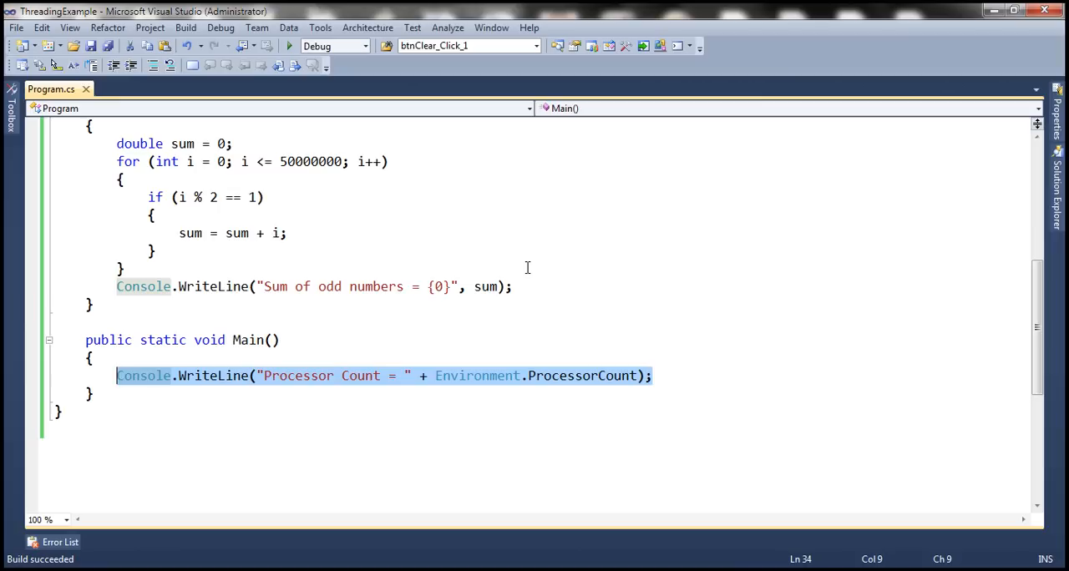
Step: Time sequential EvenNumbersSum and OddNumbersSum with a Stopwatch and print "Total milliseconds without multiple threads"
text(EvenNumbersSum();)
text(OddNumbersSum())
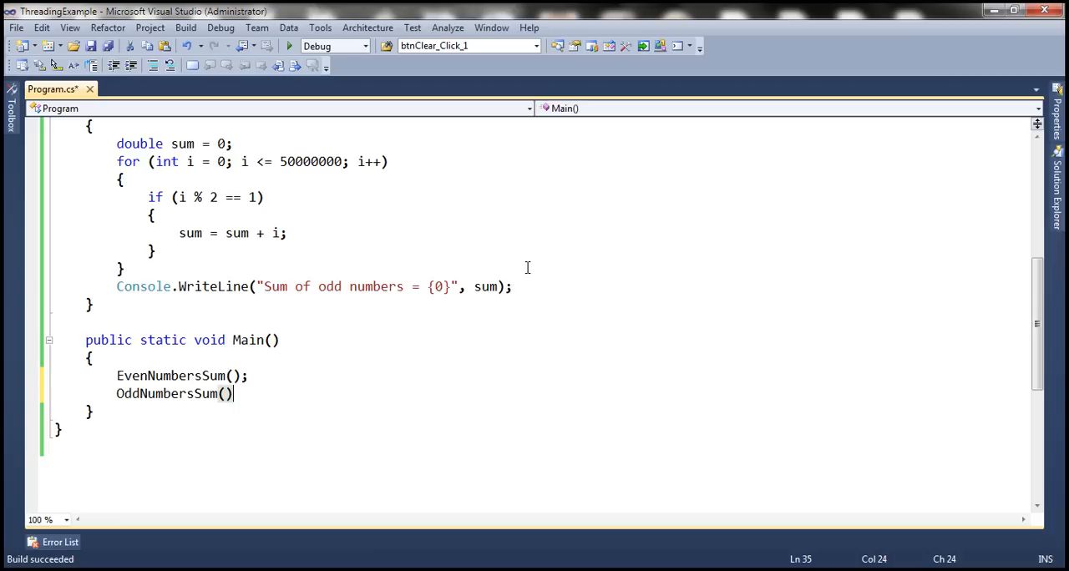
scroll(up, 3)
text(Stopwatch Stopwatch)
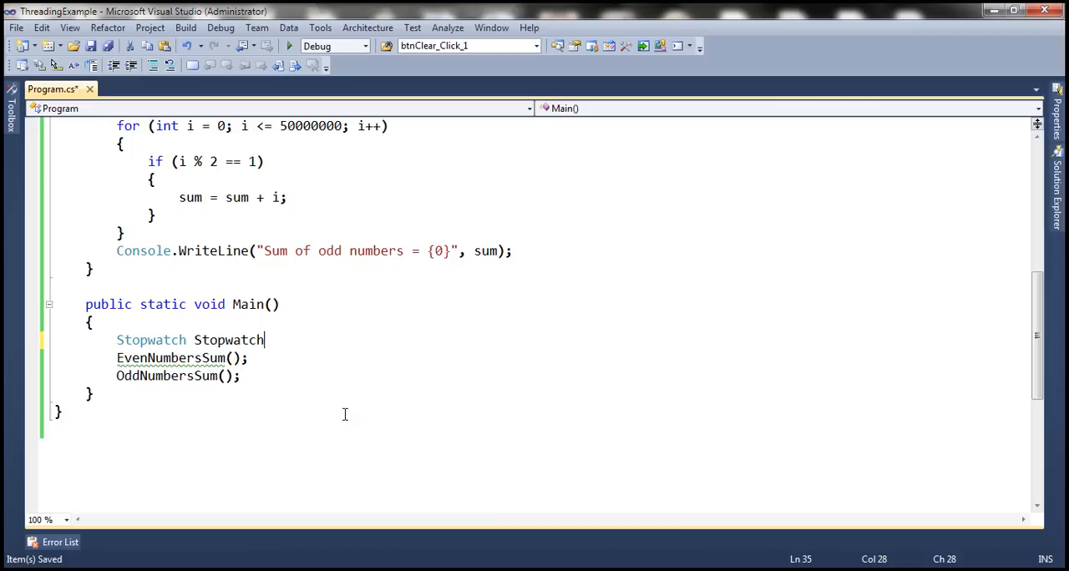
text(= st)
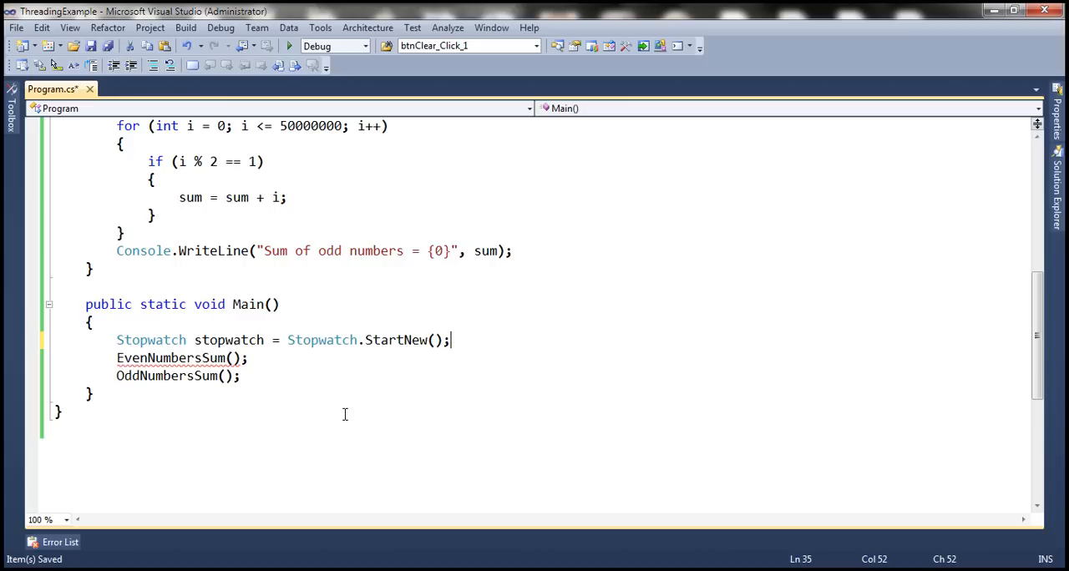
text(stopwatch.Stop();)
text(Console.WriteLine("Total millis)
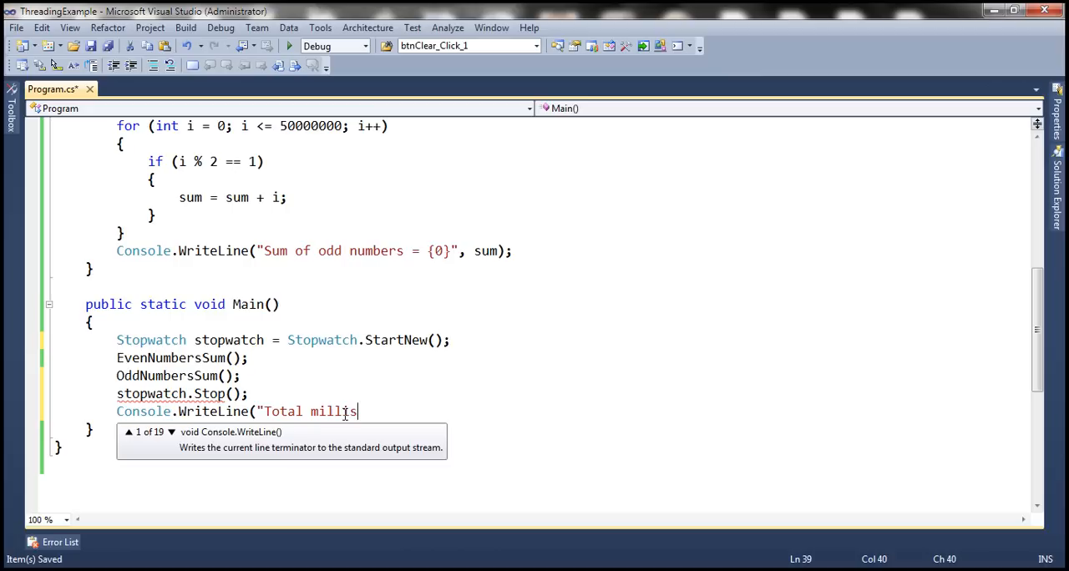
text(econds without multiple)
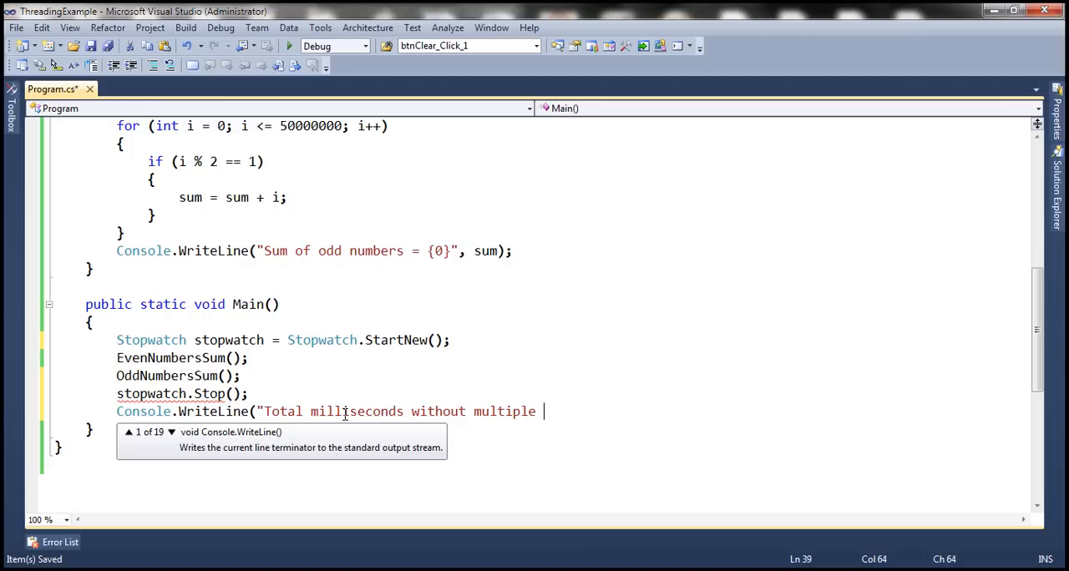
text(threads");)
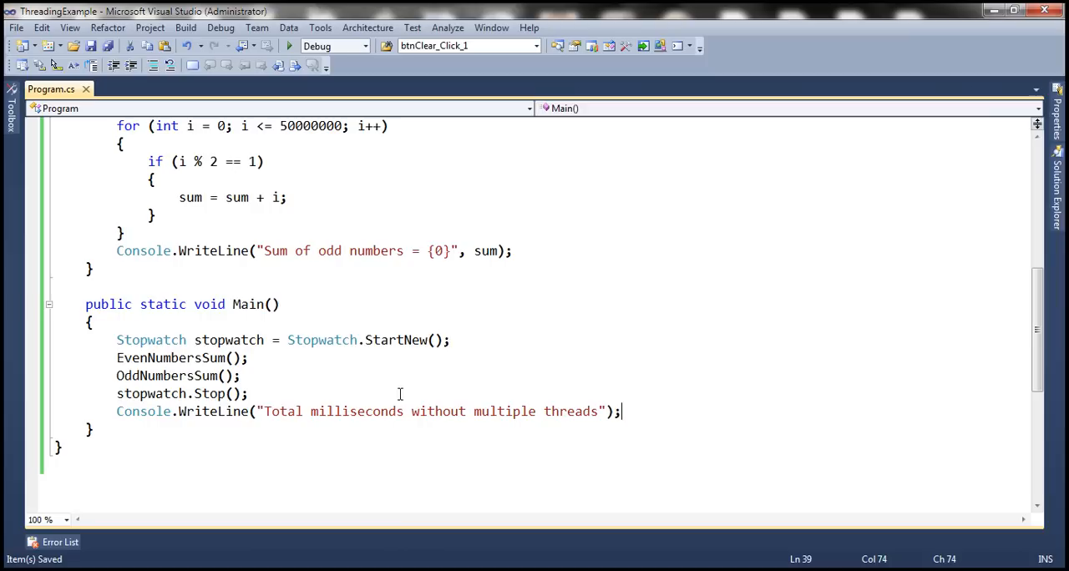
scroll(down, 3)
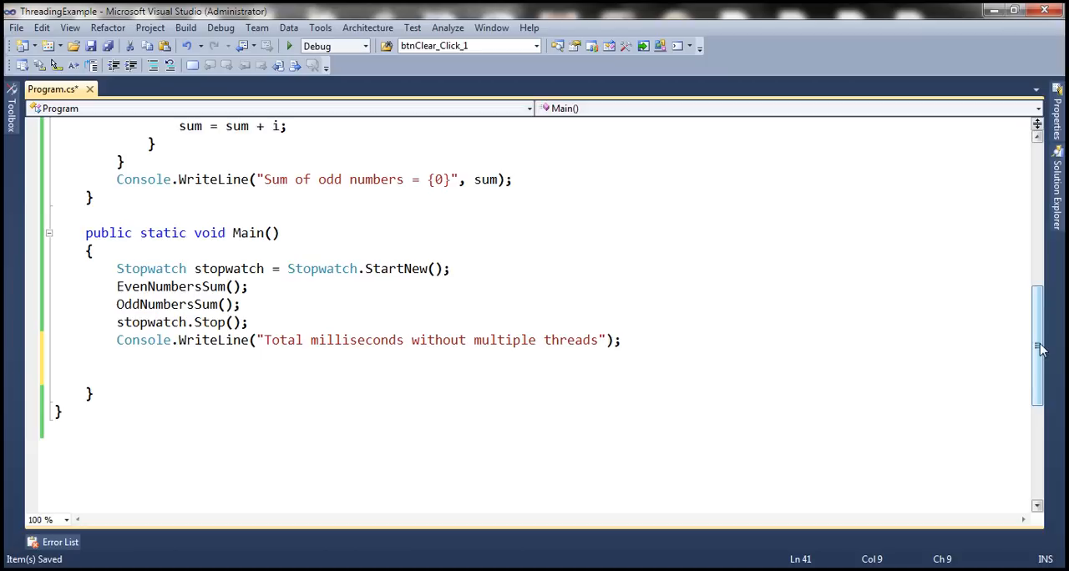
Step: Create Thread T1 for EvenNumbersSum and Thread T2 for OddNumbersSum in Main
text(Thread T1 = new Thread)
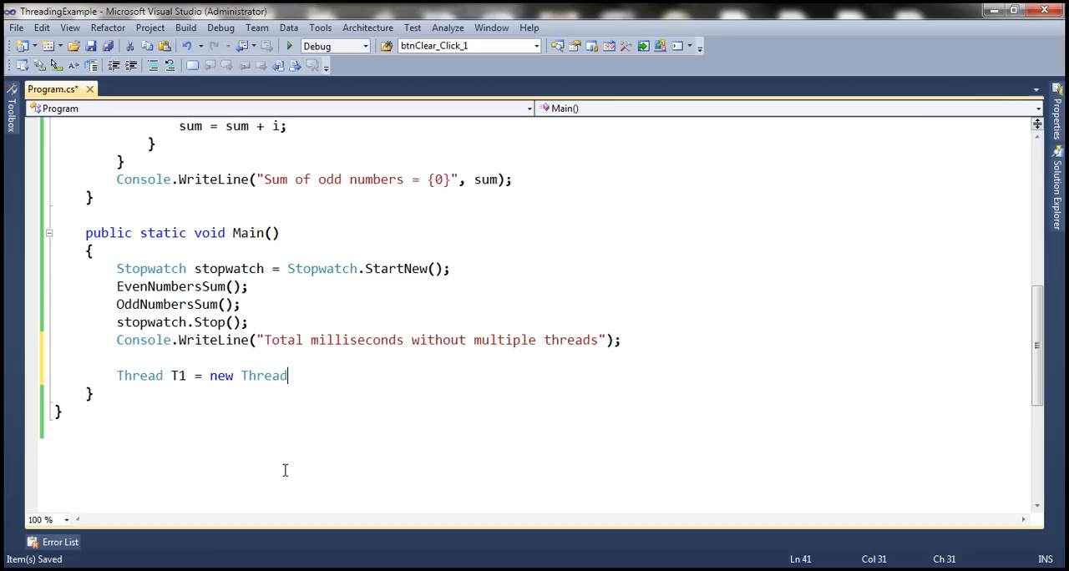
text((EvenNumbersSum);)
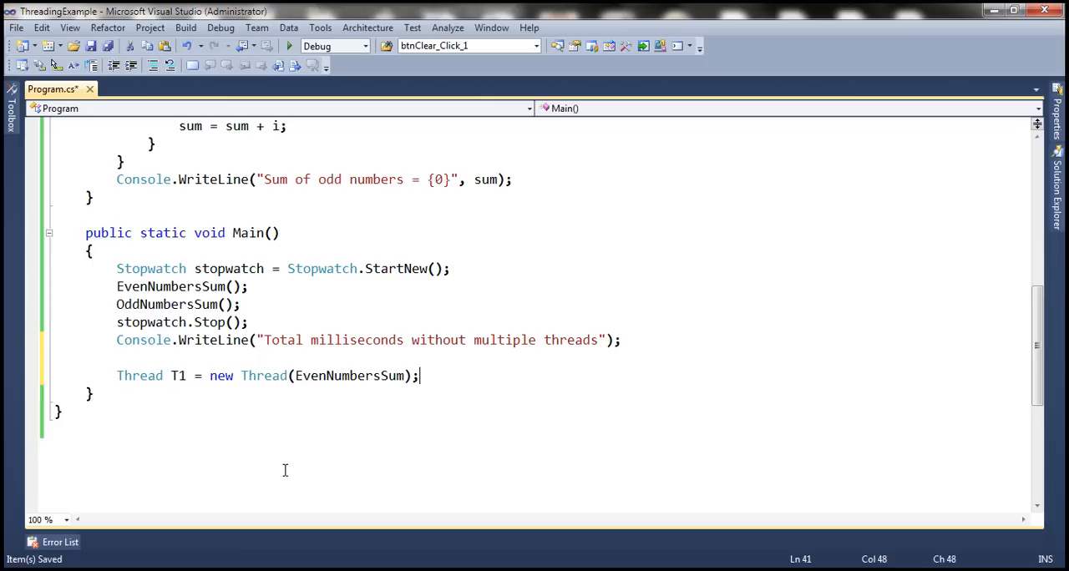
text(Thread T2 = new Thread(odNumbersSum);)
text(T1.Start();)
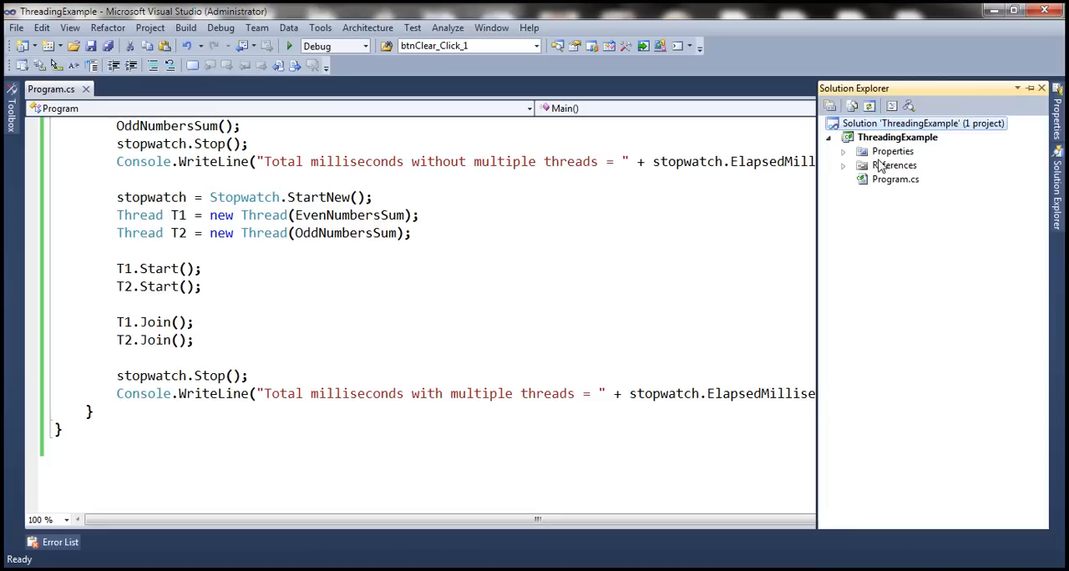
Step: Hide Solution Explorer and browse the Start menu's programs list to Microsoft Visual Studio 2010
click(1030, 87)
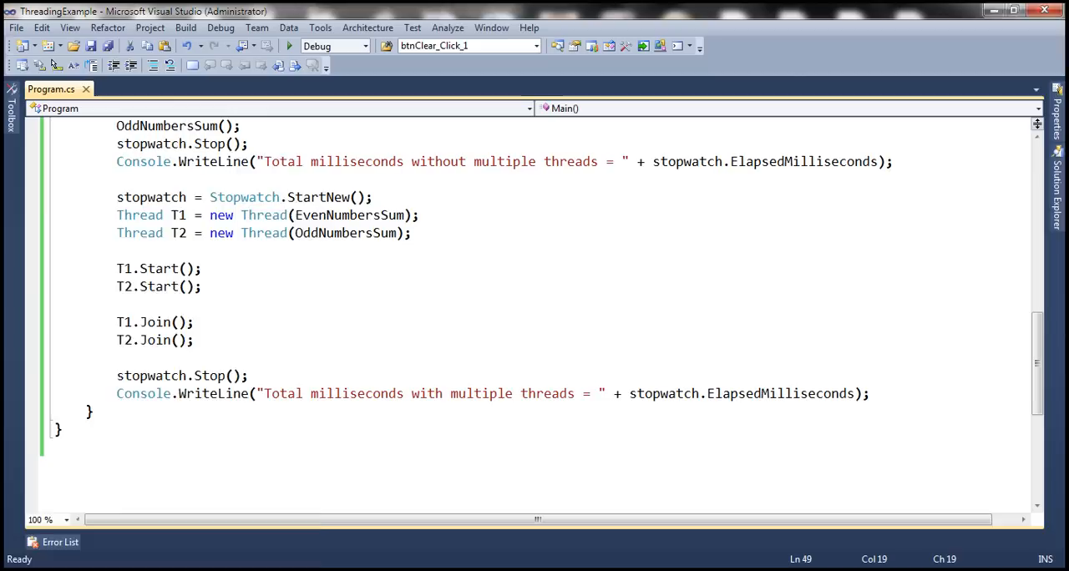
click(13, 566)
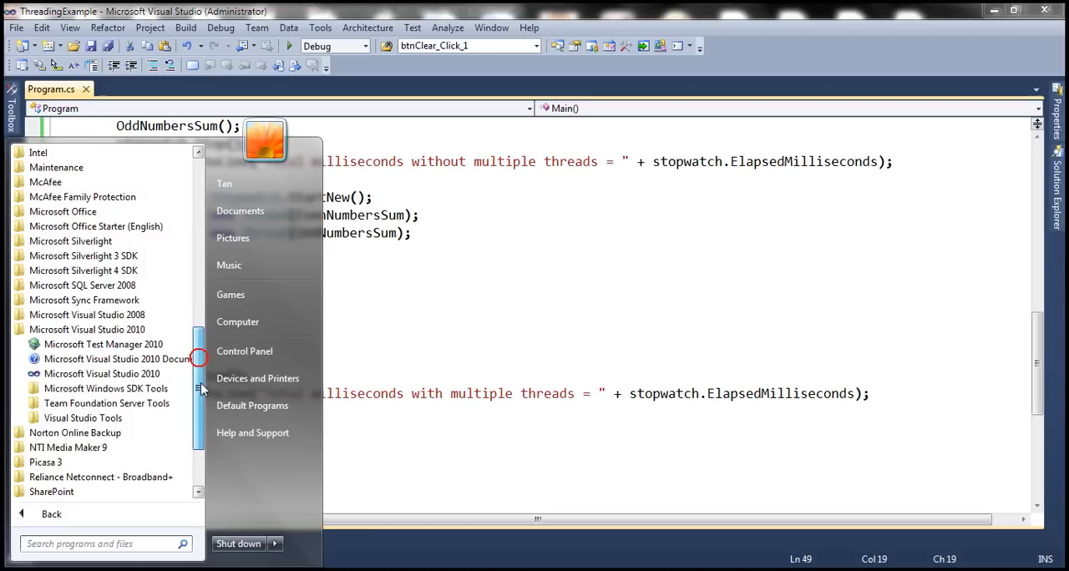
right_click(117, 388)
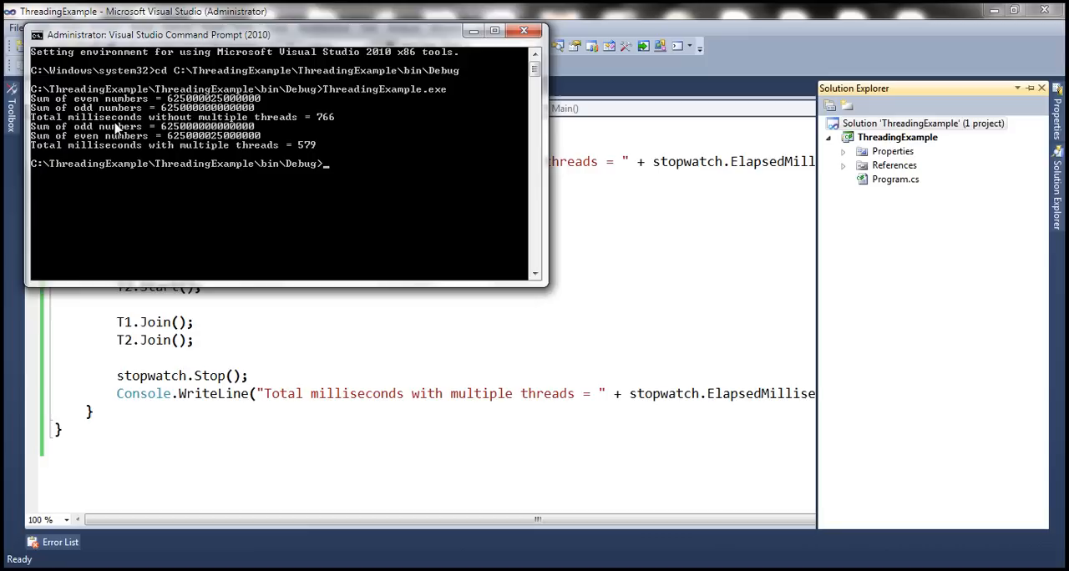
mouse_move(303, 157)
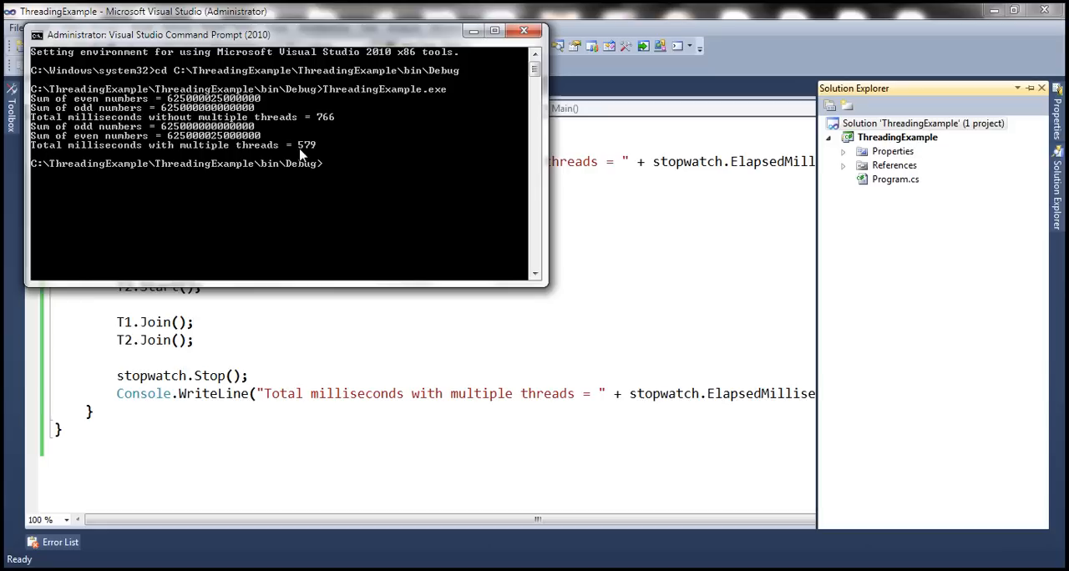
Step: Rerun ThreadingExample.exe twice more, getting 792 vs 571 ms and 785 vs 566 ms
key(Return)
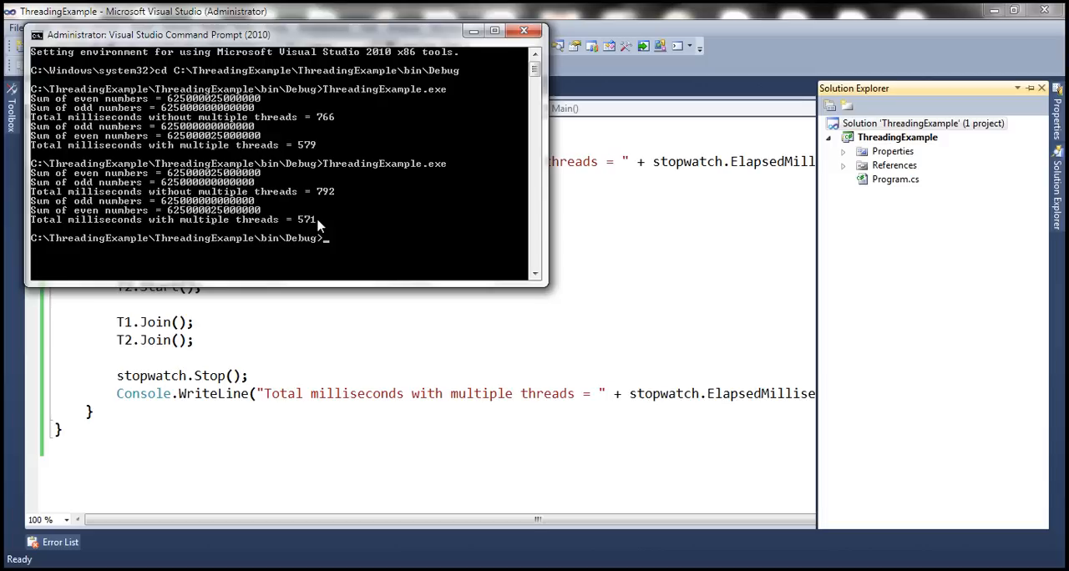
key(Return)
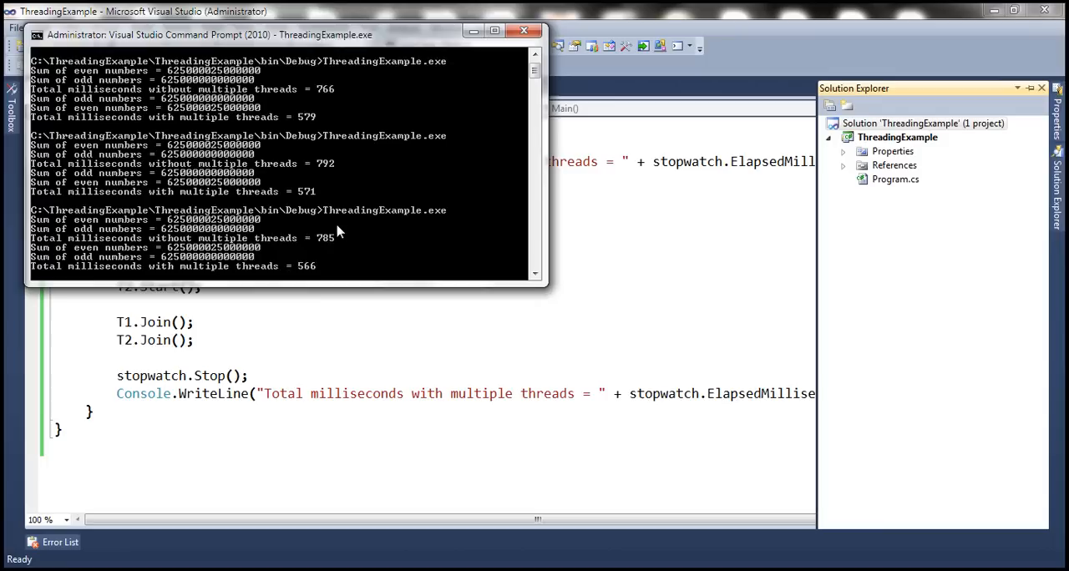